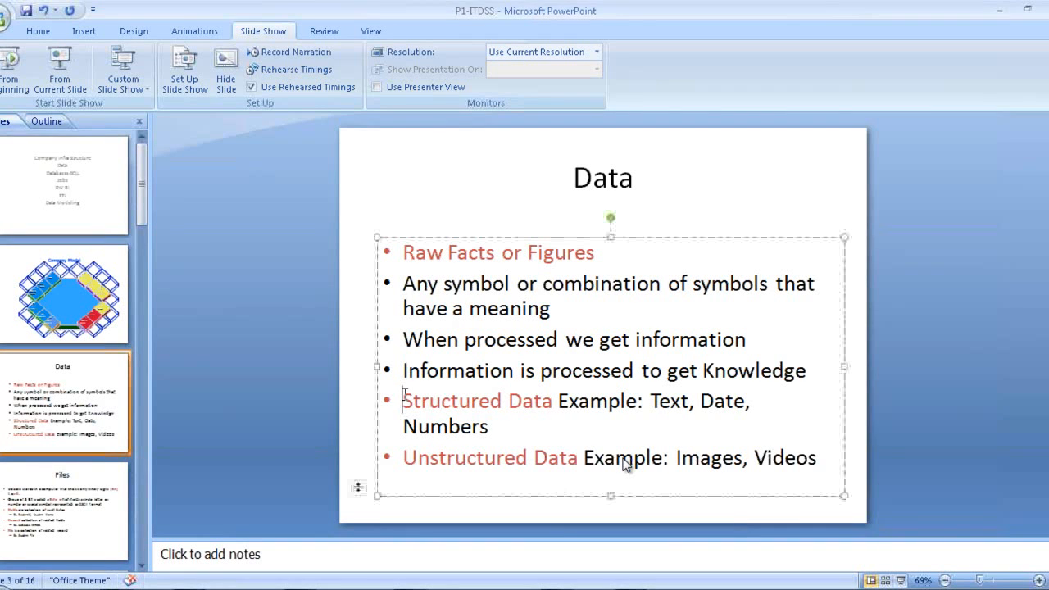
- Select the example words Images, Videos and the bit, byte and field bullet text on the Files slide
left_click_drag(404, 400, 486, 426)
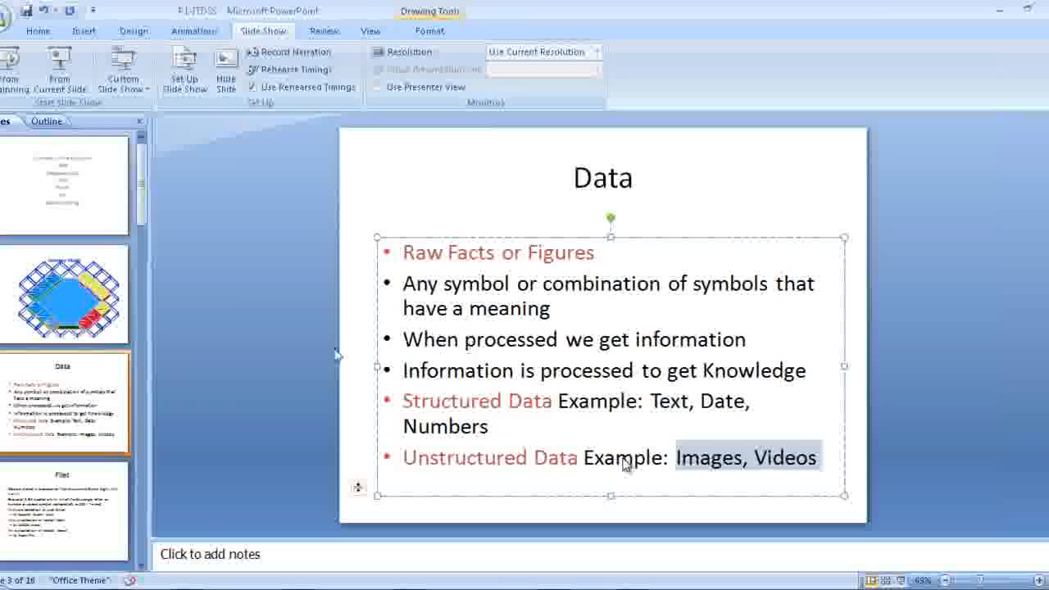
left_click(282, 300)
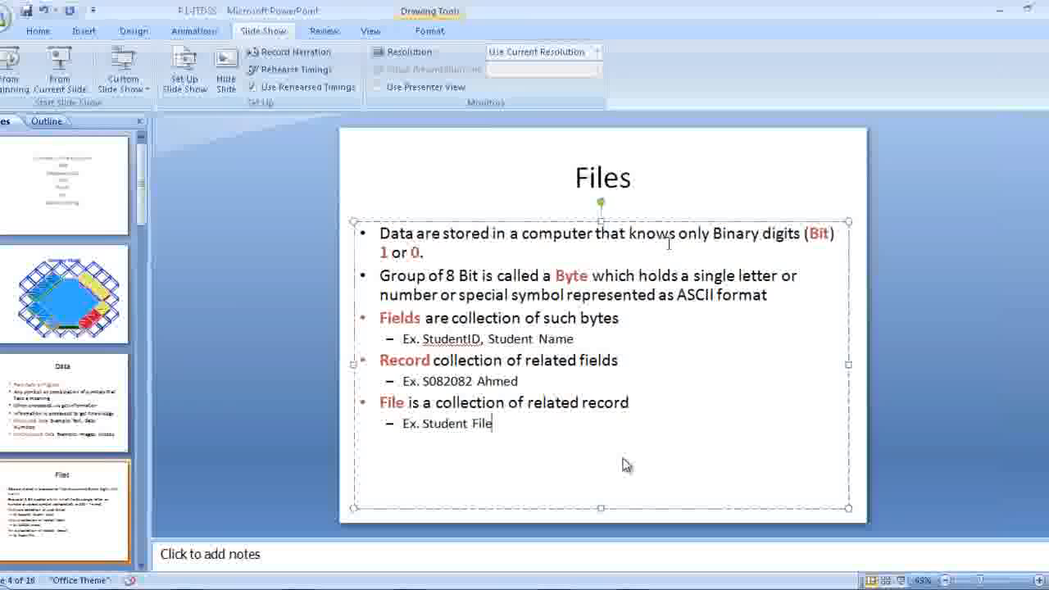
left_click_drag(712, 233, 420, 253)
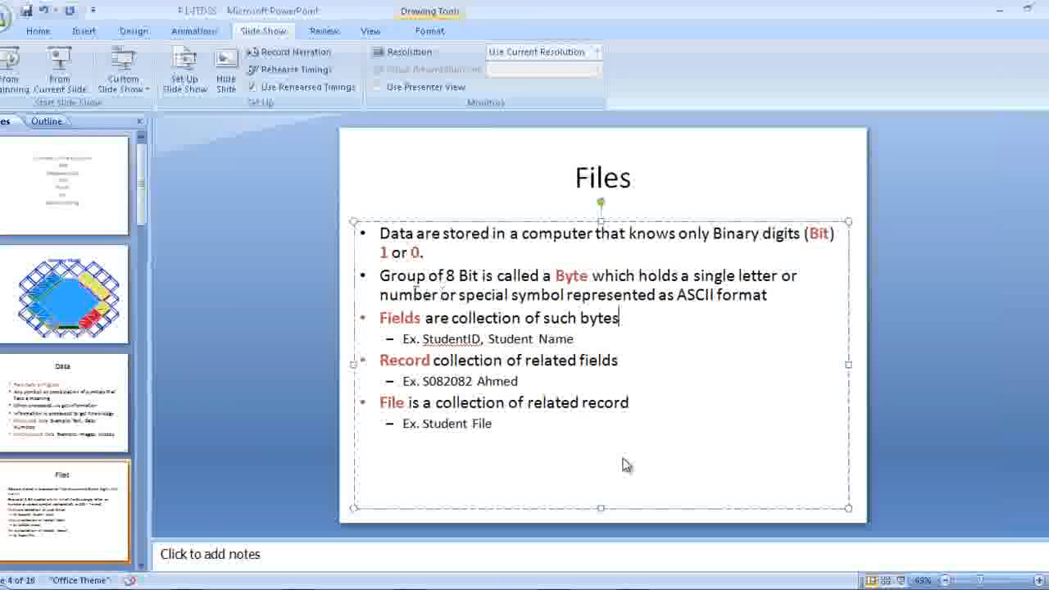
left_click_drag(380, 318, 574, 338)
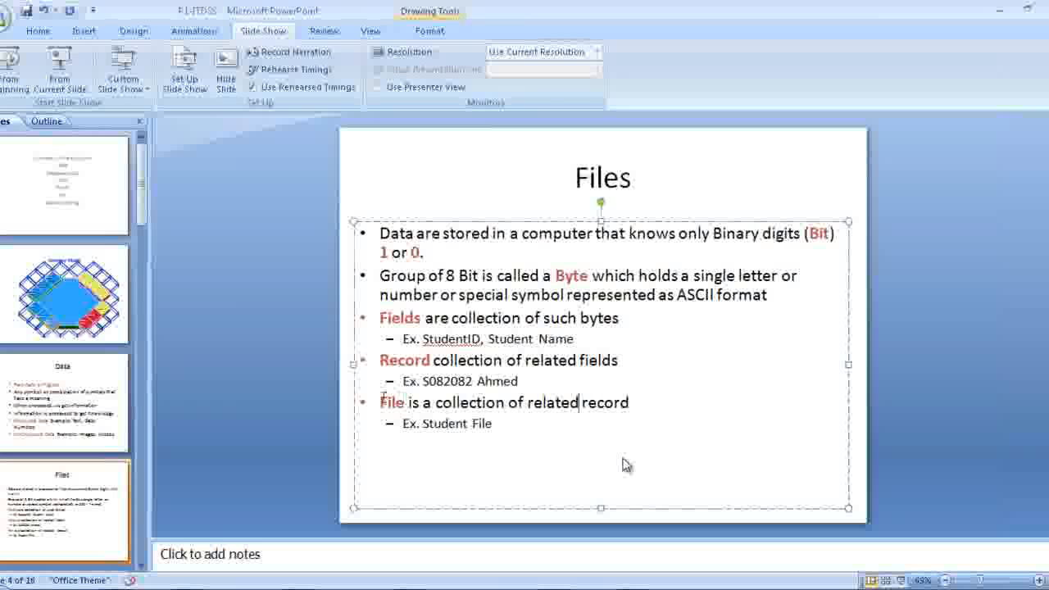
triple_click(505, 403)
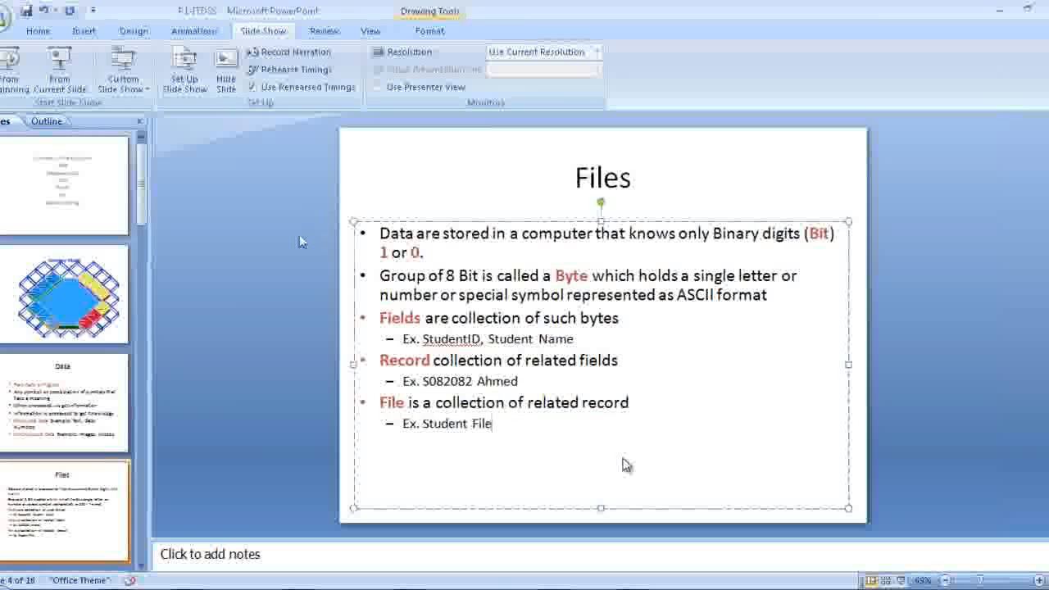
mouse_move(320, 370)
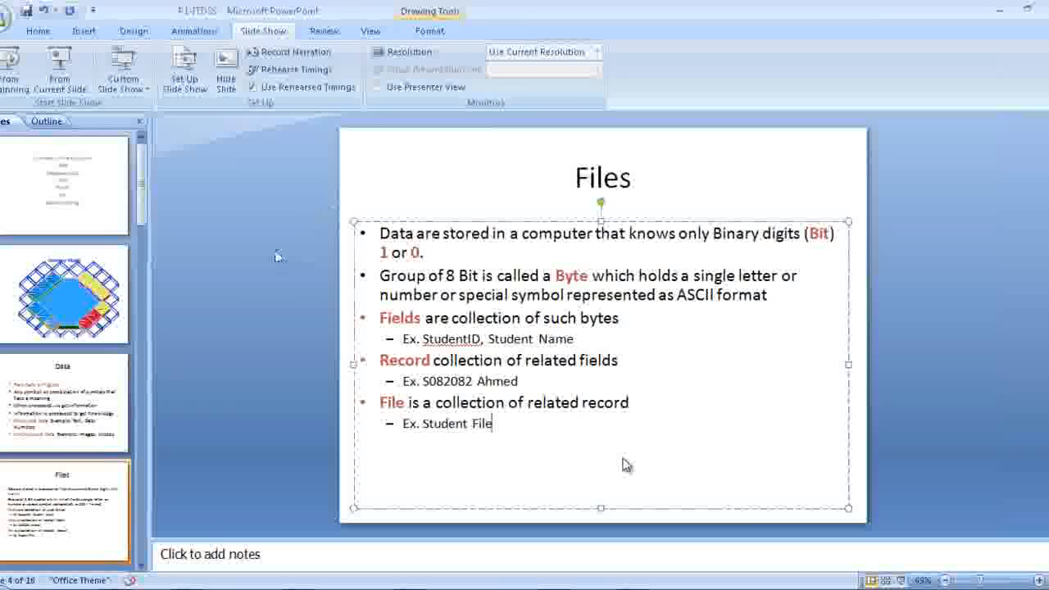
mouse_move(289, 269)
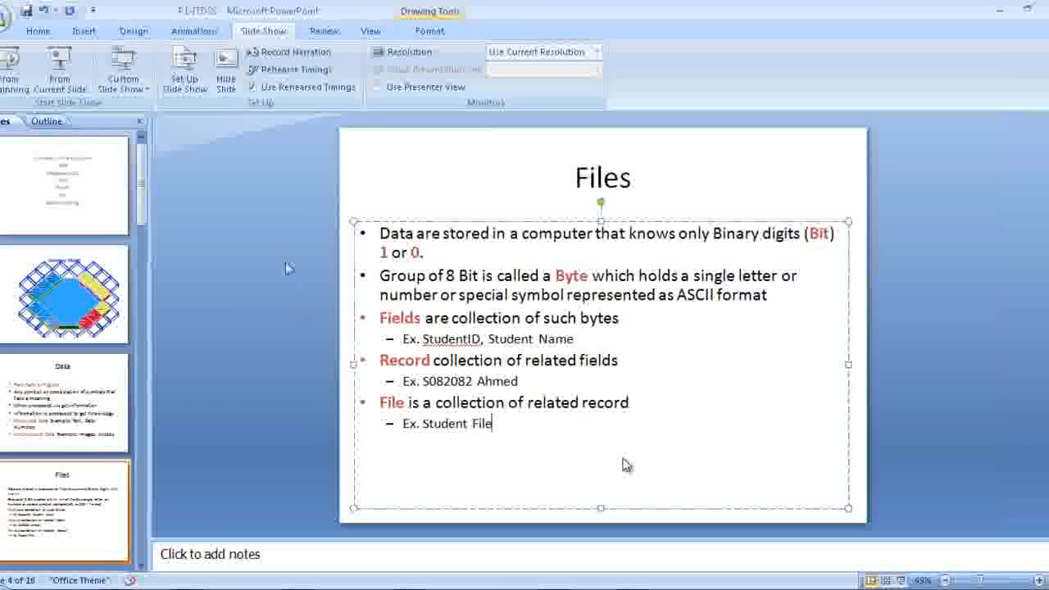
mouse_move(318, 204)
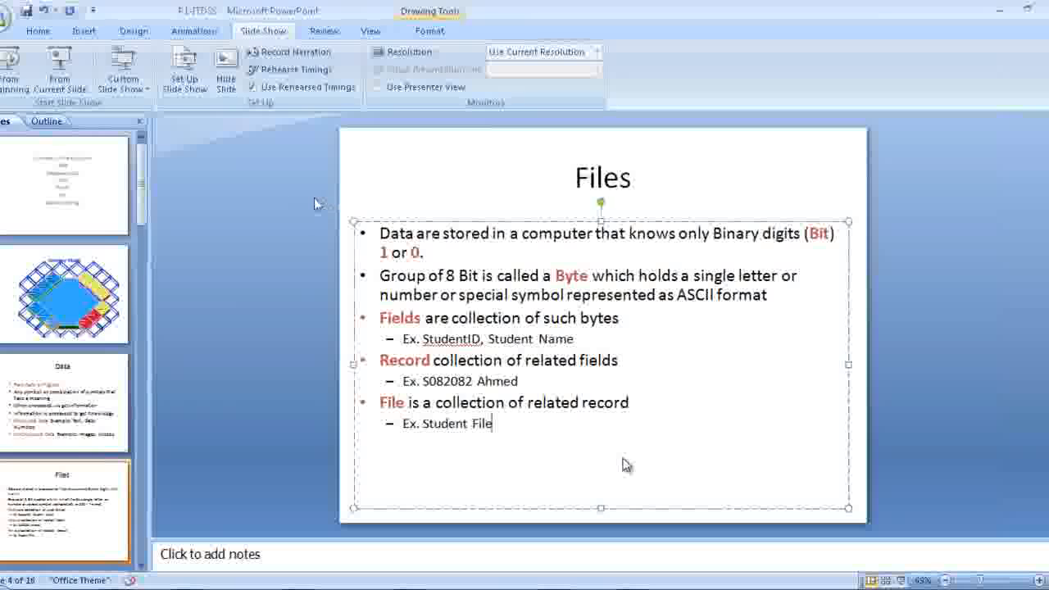
mouse_move(301, 434)
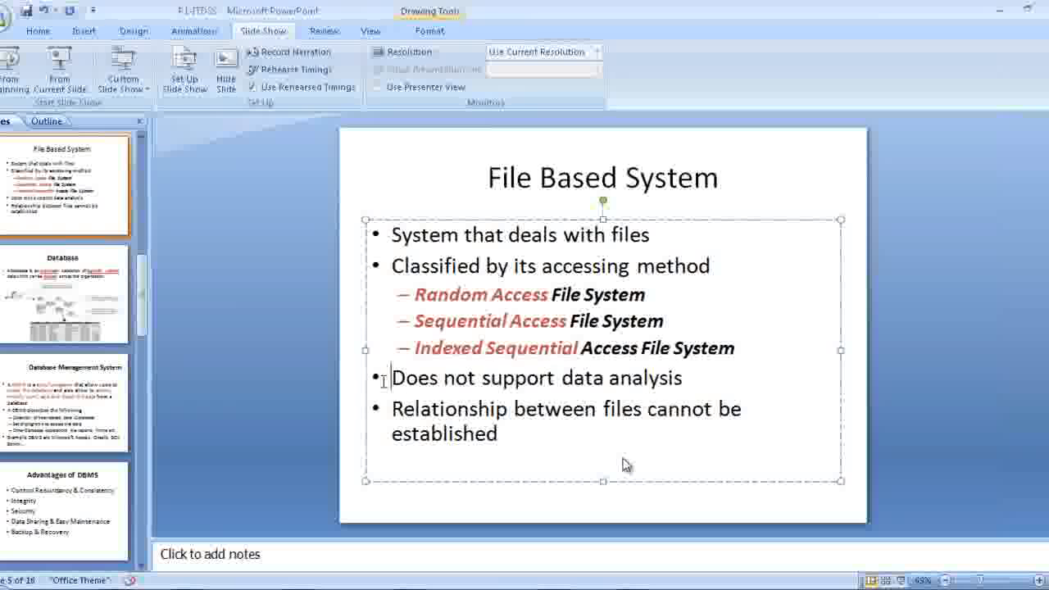
- Ink around the handwritten word beside the bullets and circle the scribbles near the lower bullets
triple_click(536, 377)
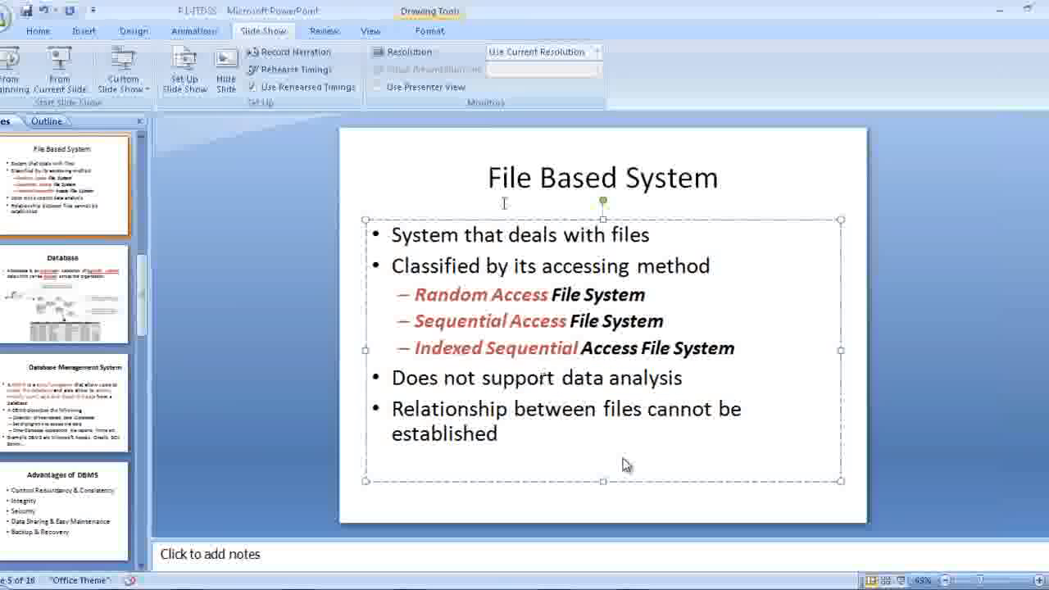
left_click(601, 177)
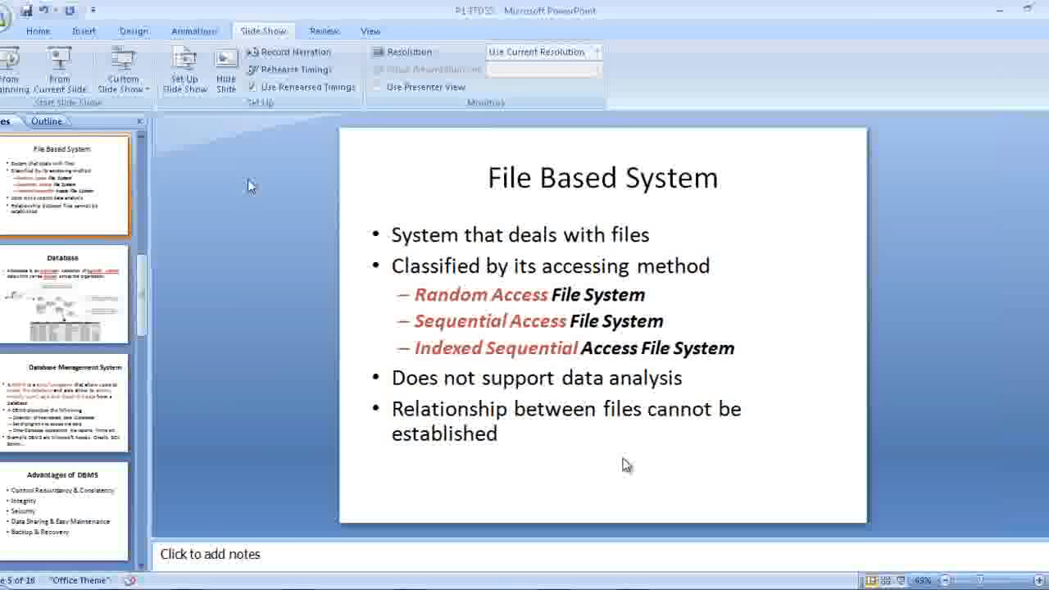
mouse_move(210, 180)
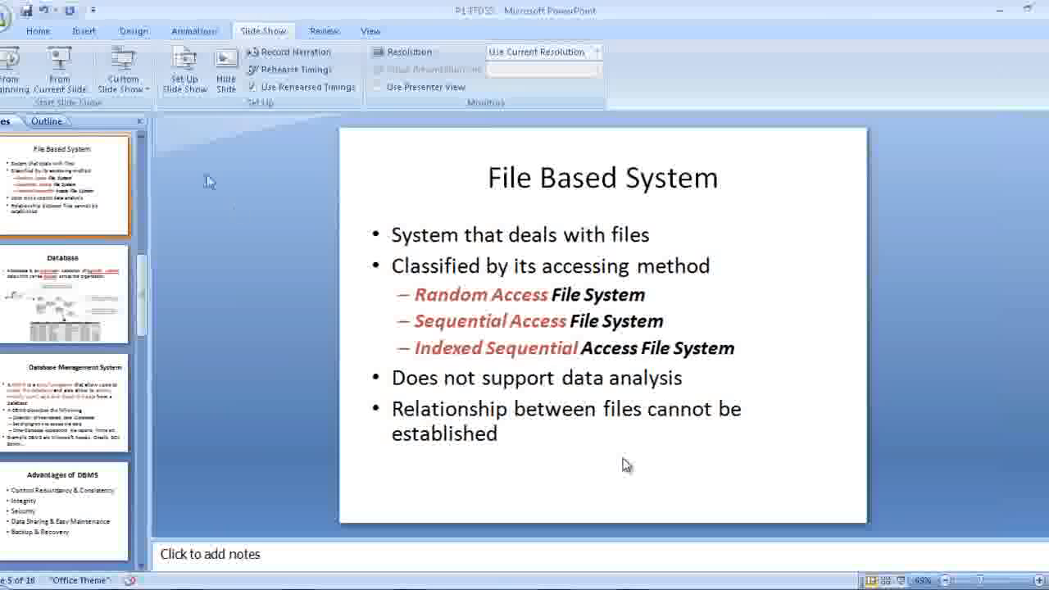
mouse_move(220, 151)
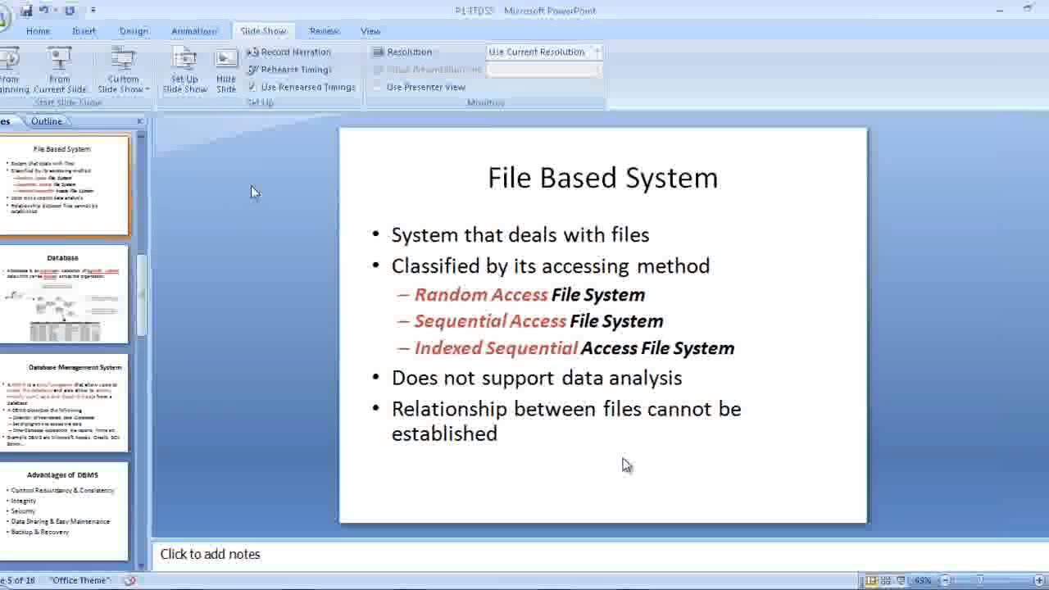
mouse_move(357, 203)
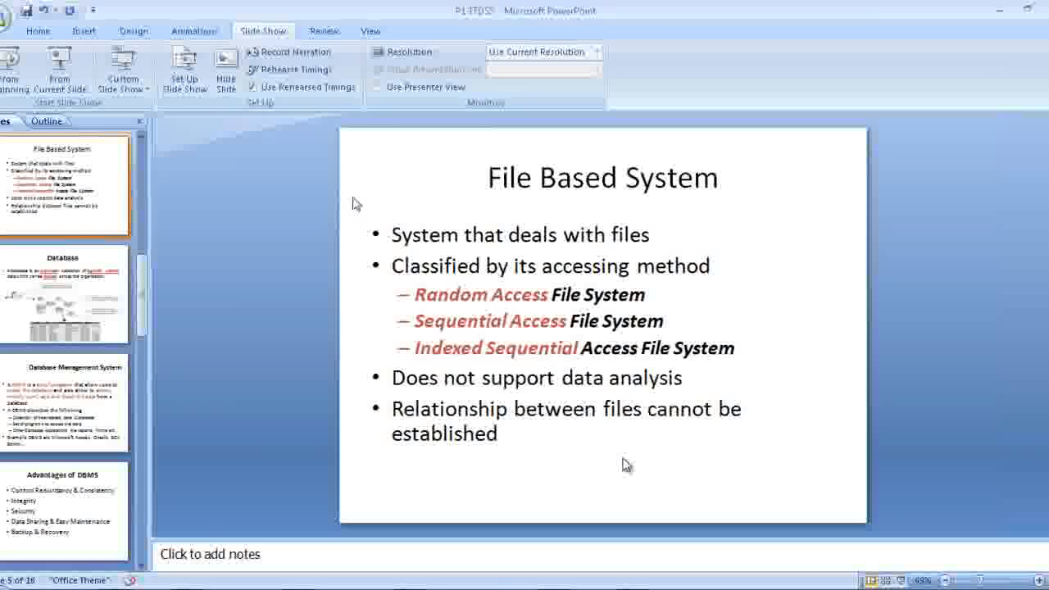
mouse_move(237, 182)
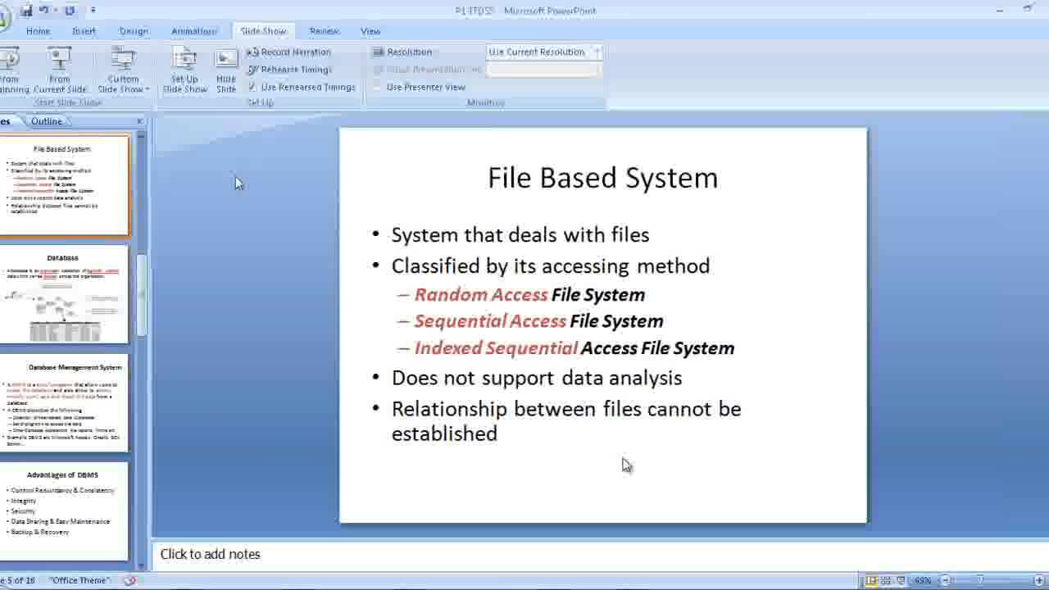
mouse_move(327, 170)
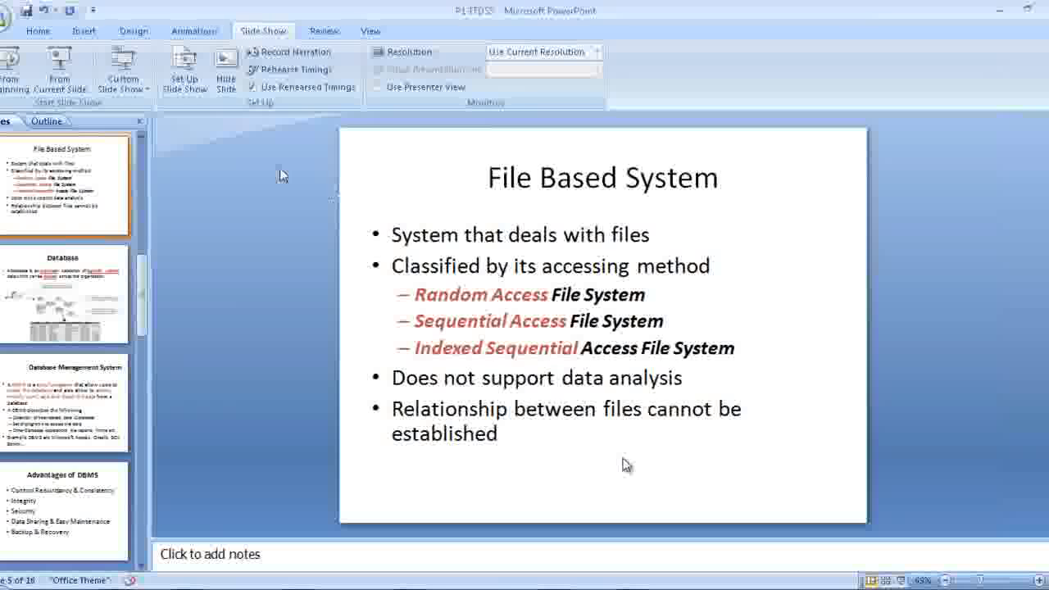
mouse_move(296, 180)
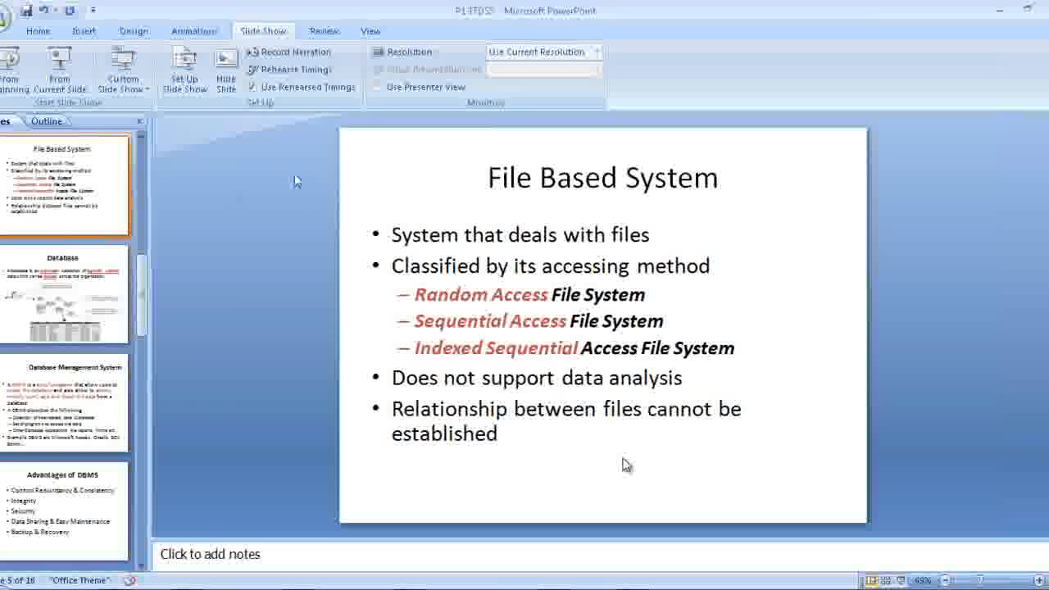
mouse_move(293, 187)
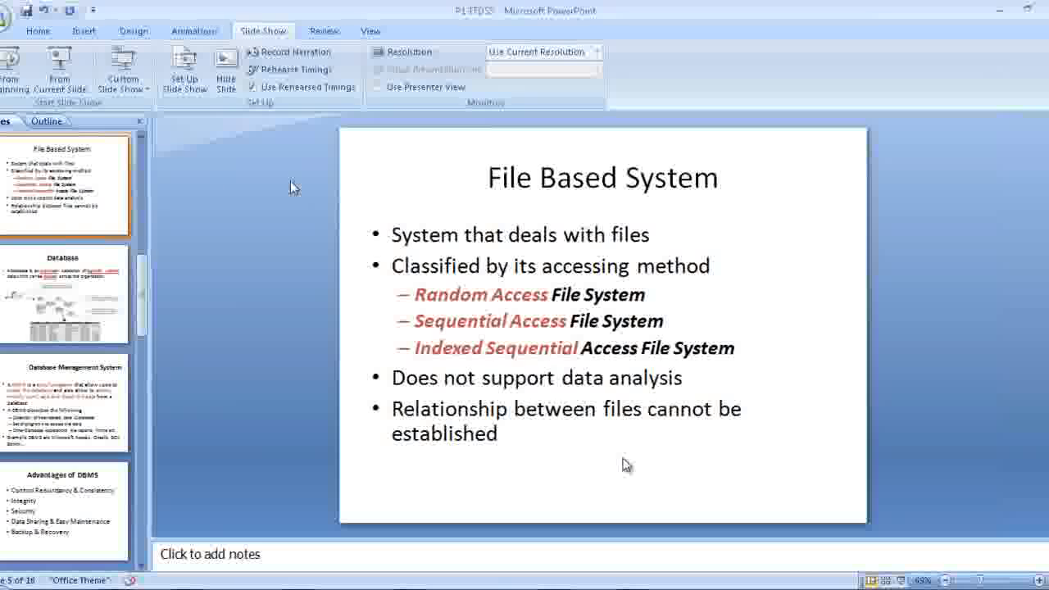
mouse_move(252, 237)
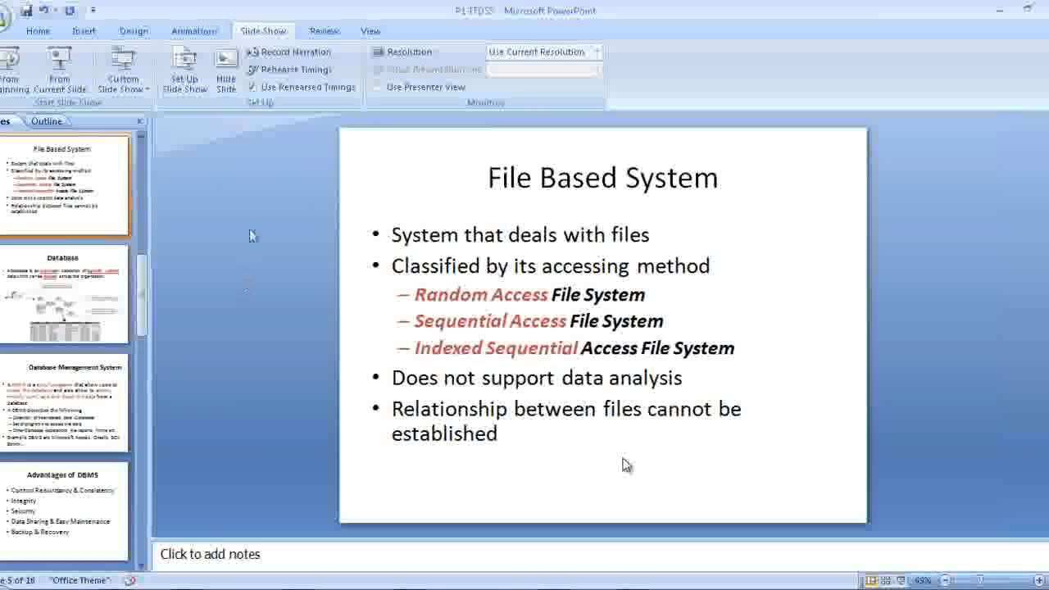
mouse_move(292, 236)
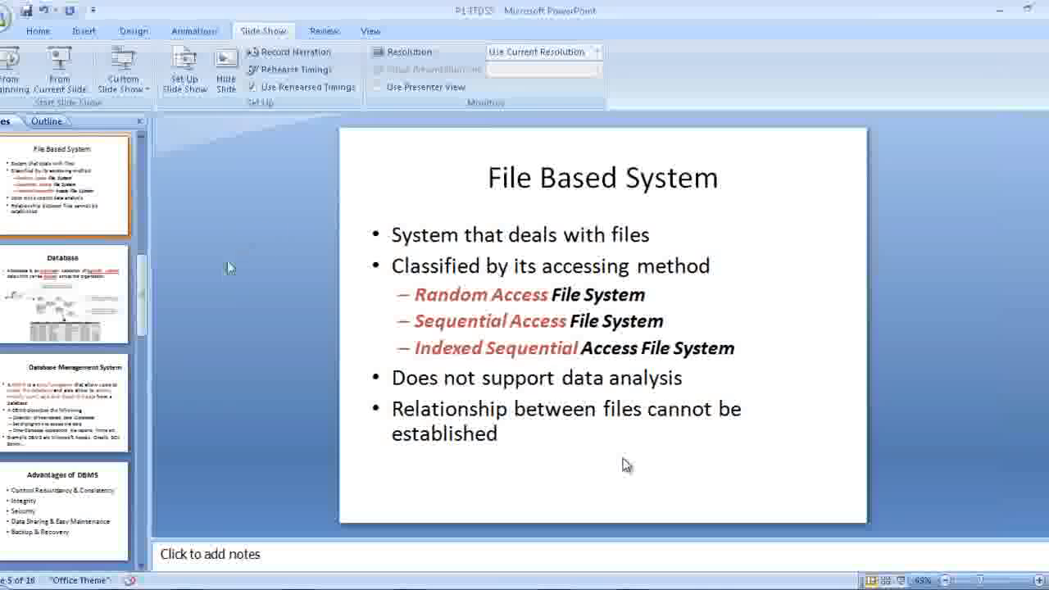
mouse_move(406, 402)
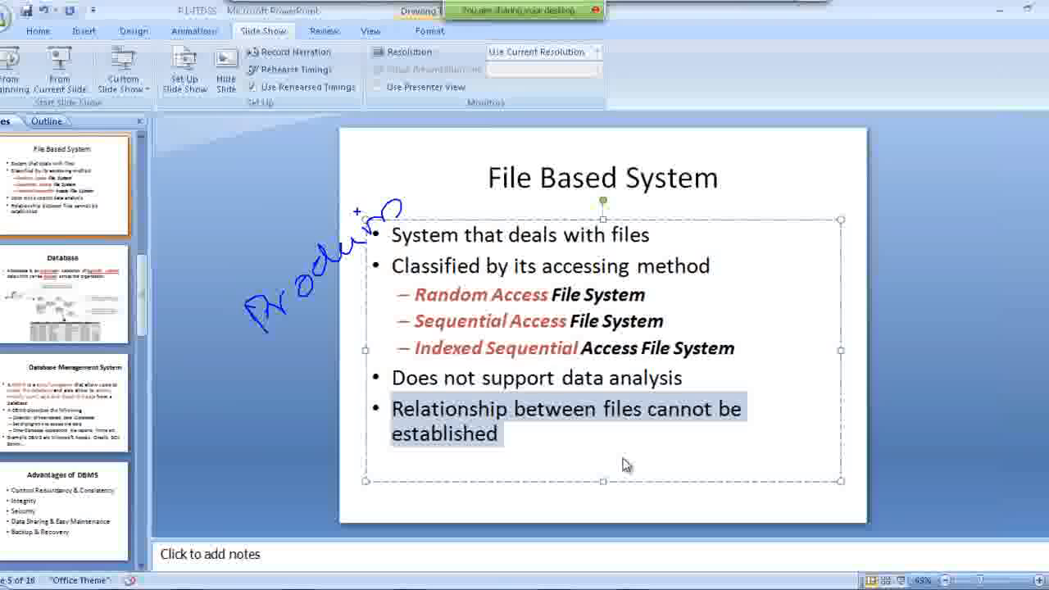
left_click_drag(353, 286, 377, 327)
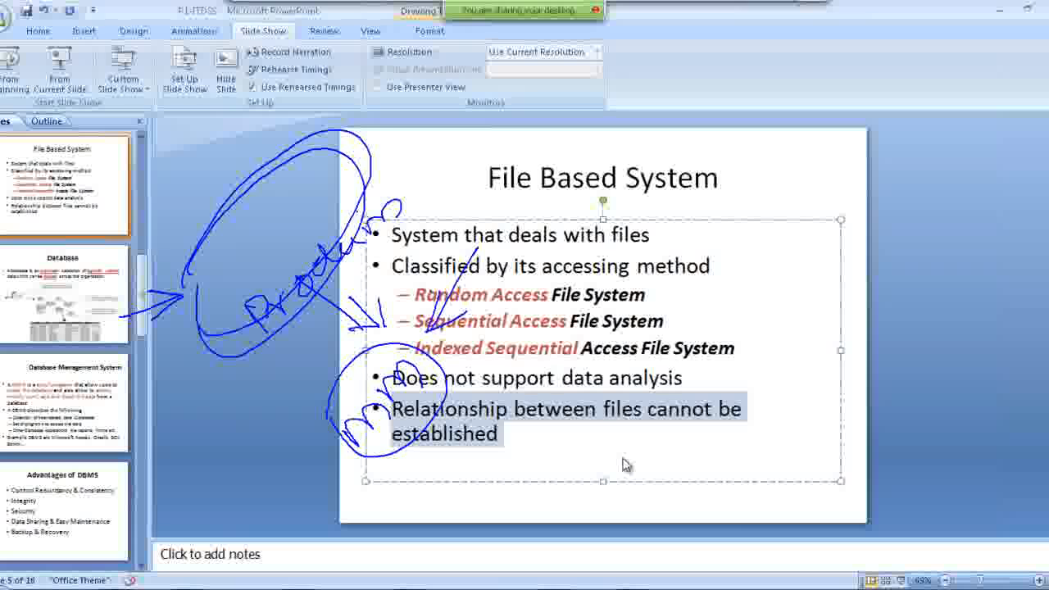
left_click_drag(279, 456, 364, 451)
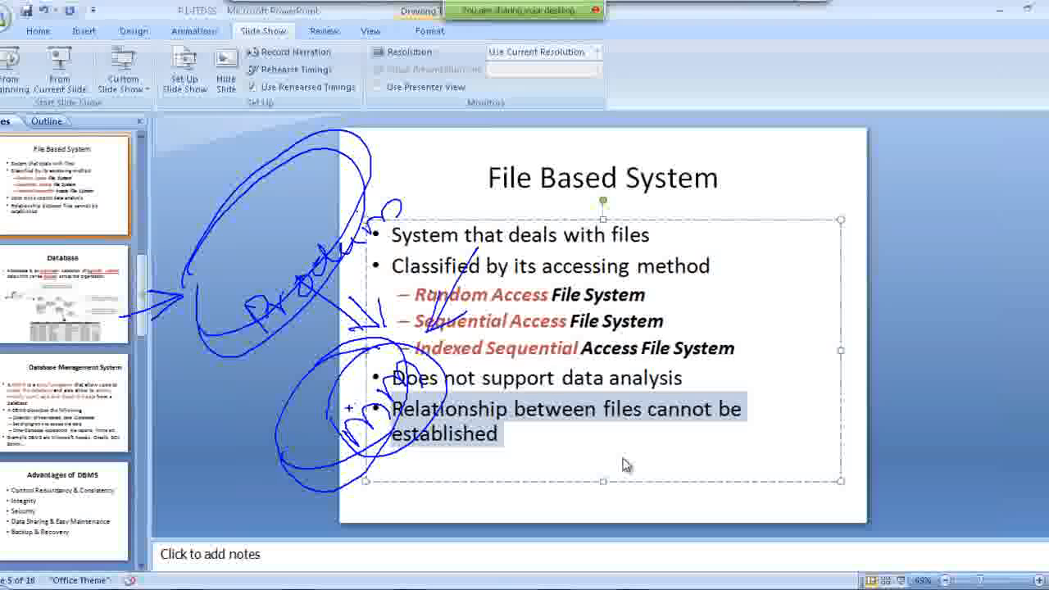
left_click_drag(369, 445, 410, 495)
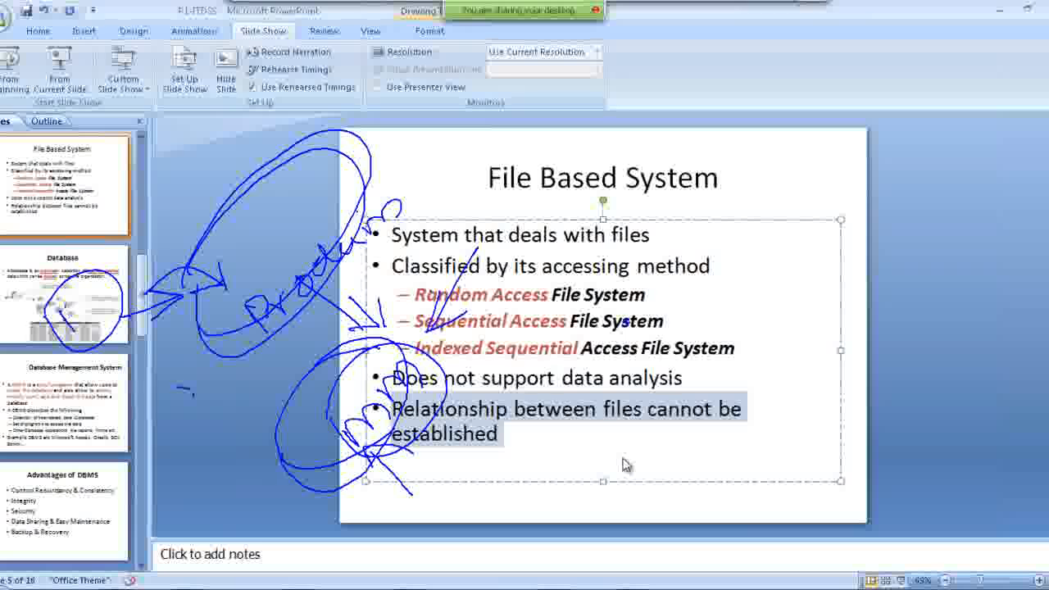
- Scribble a note beside the first bullet and doodle a small face right of the title
left_click_drag(648, 279, 680, 315)
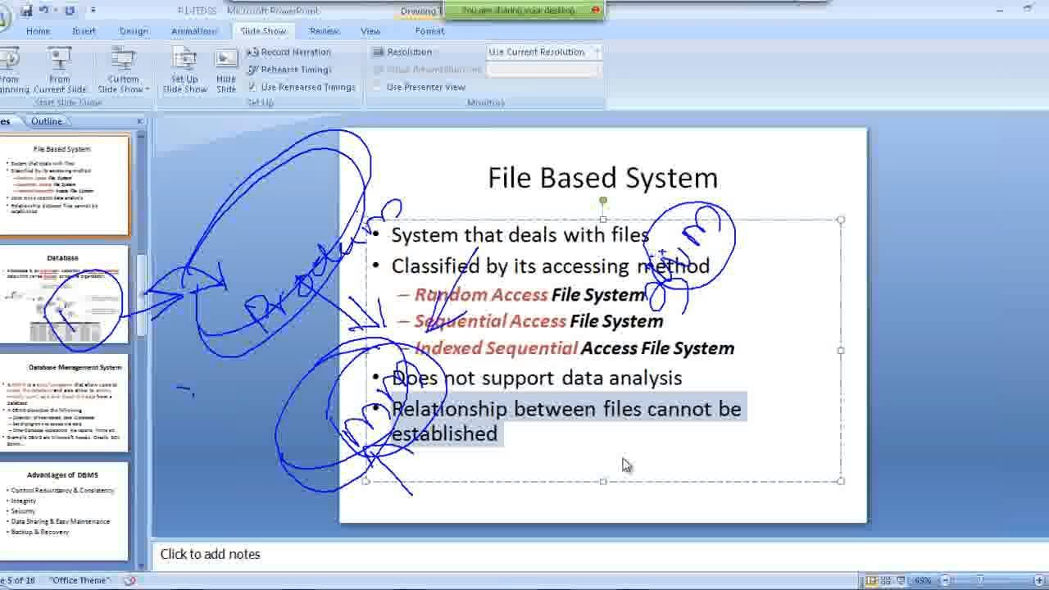
left_click_drag(823, 151, 790, 210)
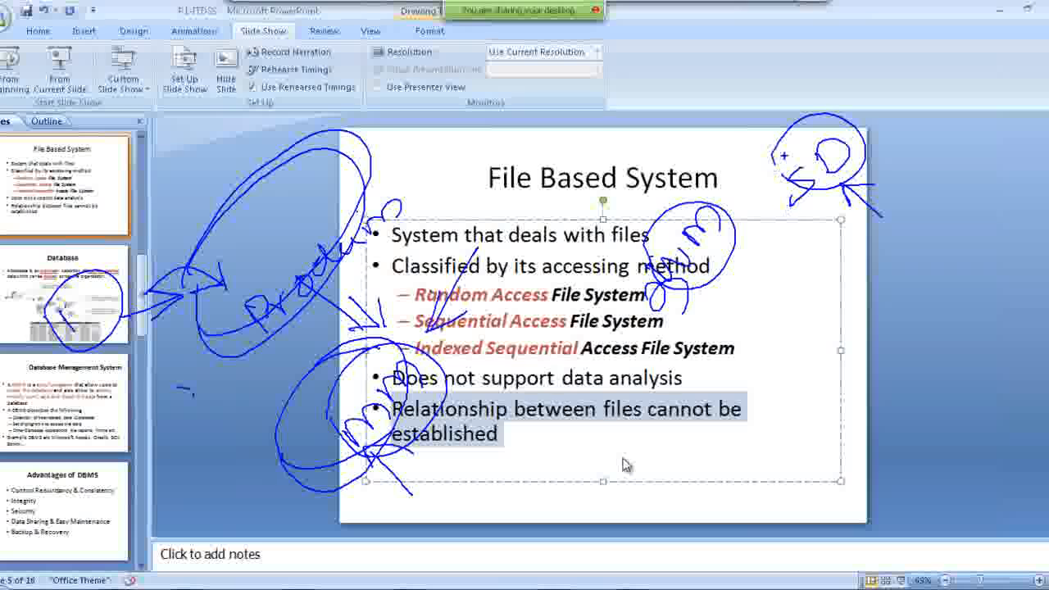
left_click_drag(721, 259, 800, 147)
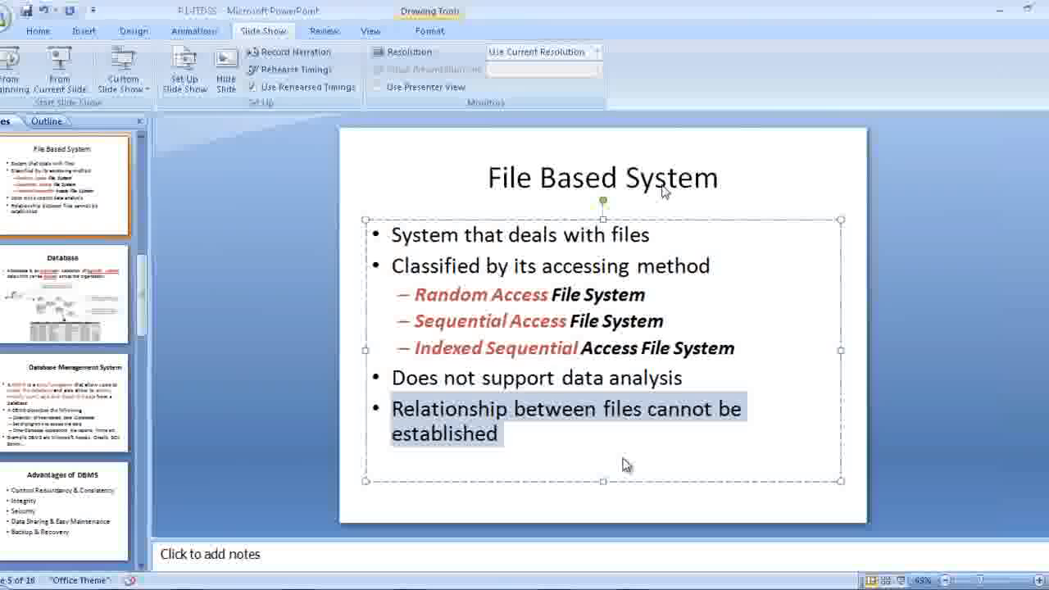
mouse_move(303, 213)
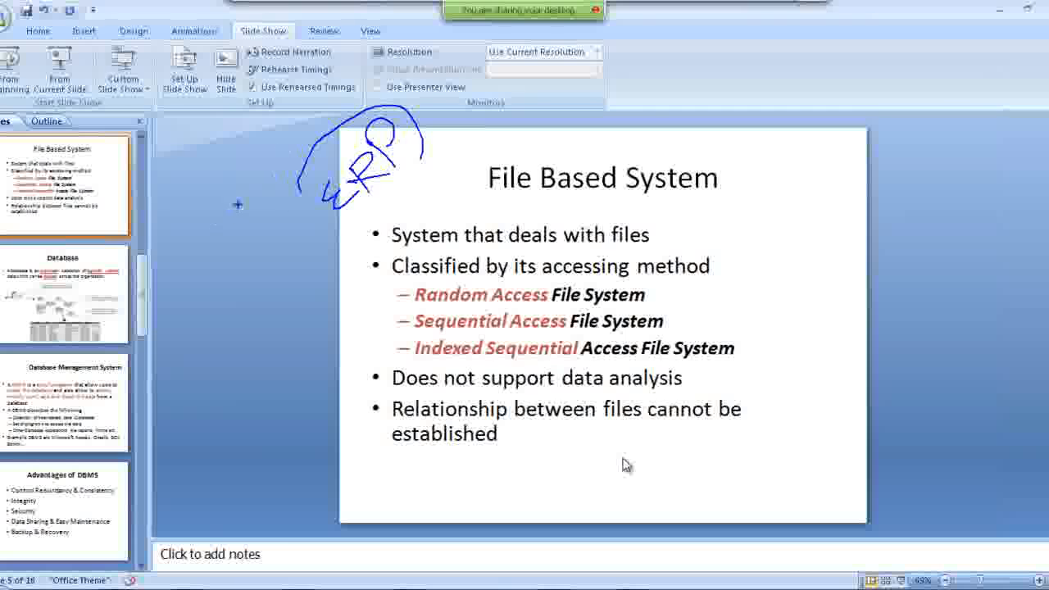
mouse_move(250, 190)
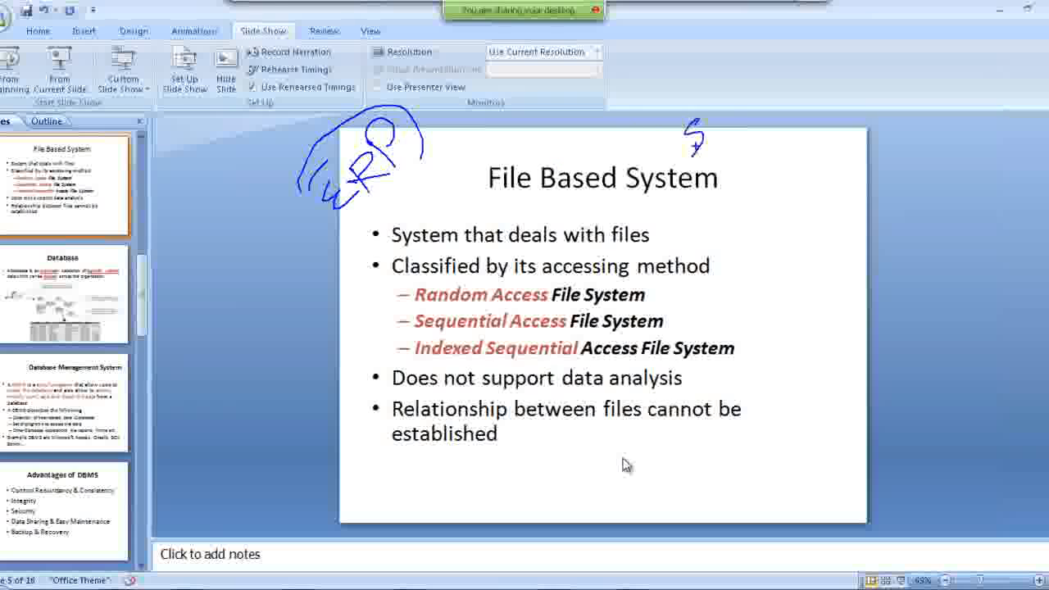
- Draw a fresh pen stroke above the slide's right side after clearing the old ink
left_click_drag(696, 147, 754, 107)
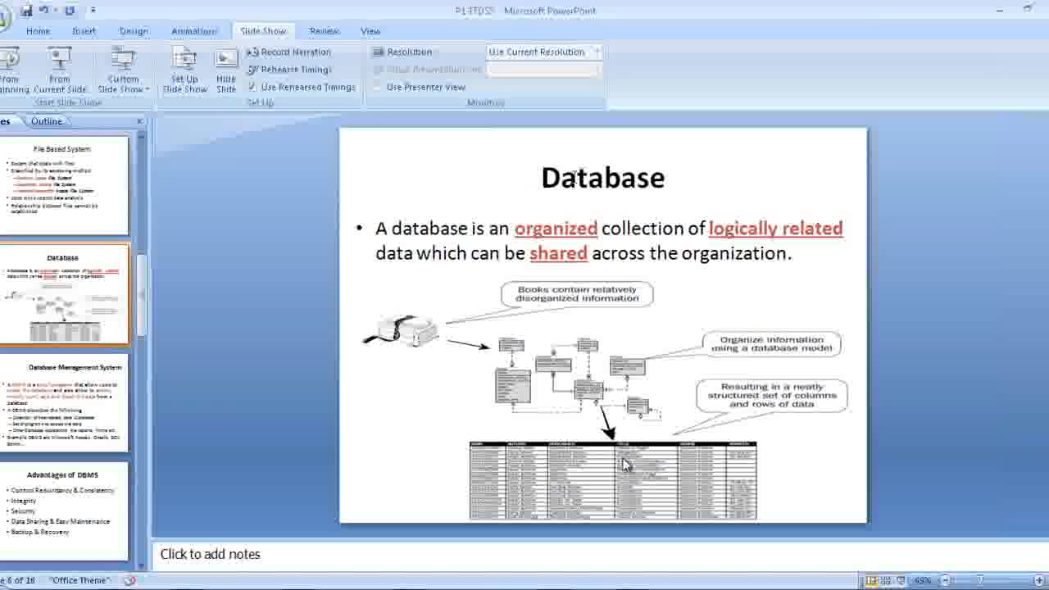
mouse_move(684, 150)
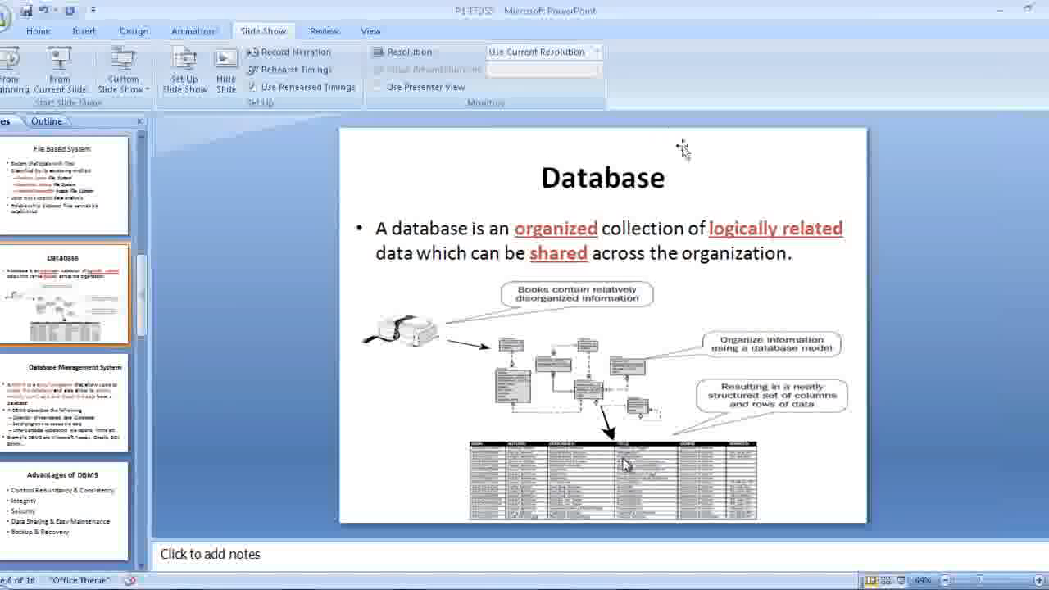
mouse_move(607, 205)
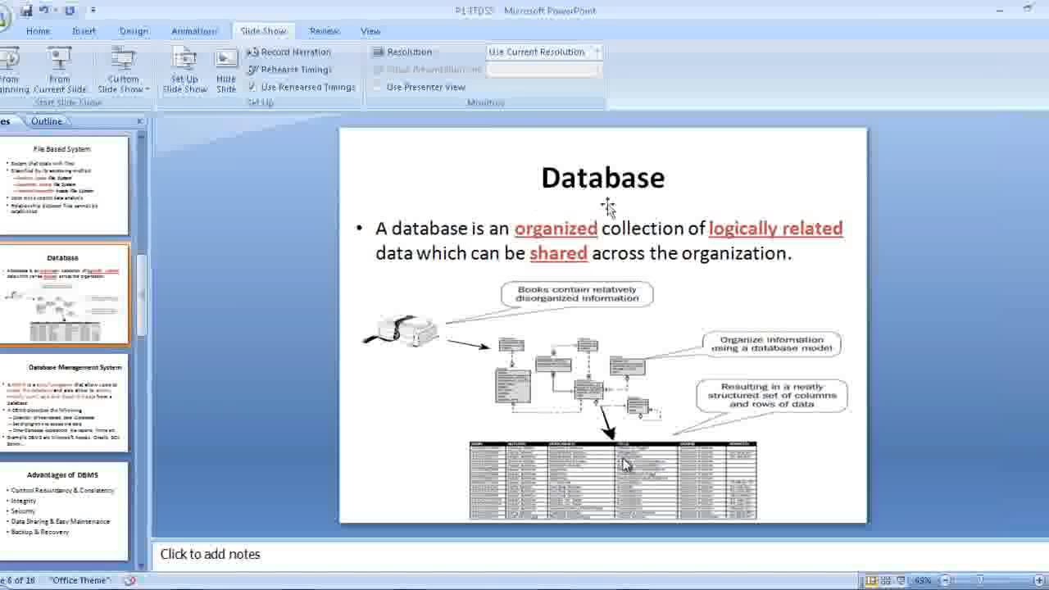
mouse_move(662, 213)
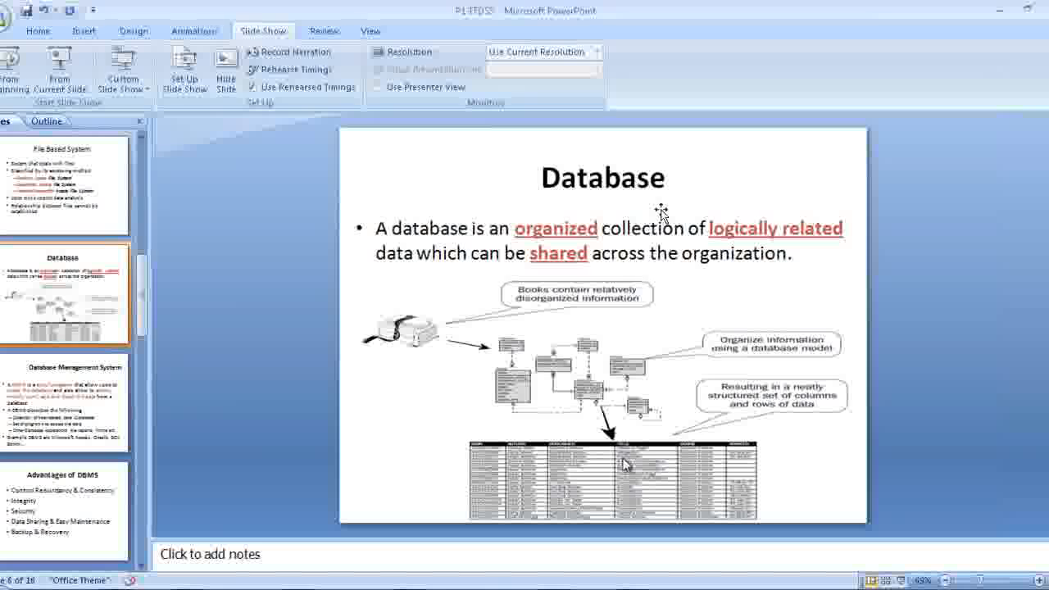
mouse_move(540, 174)
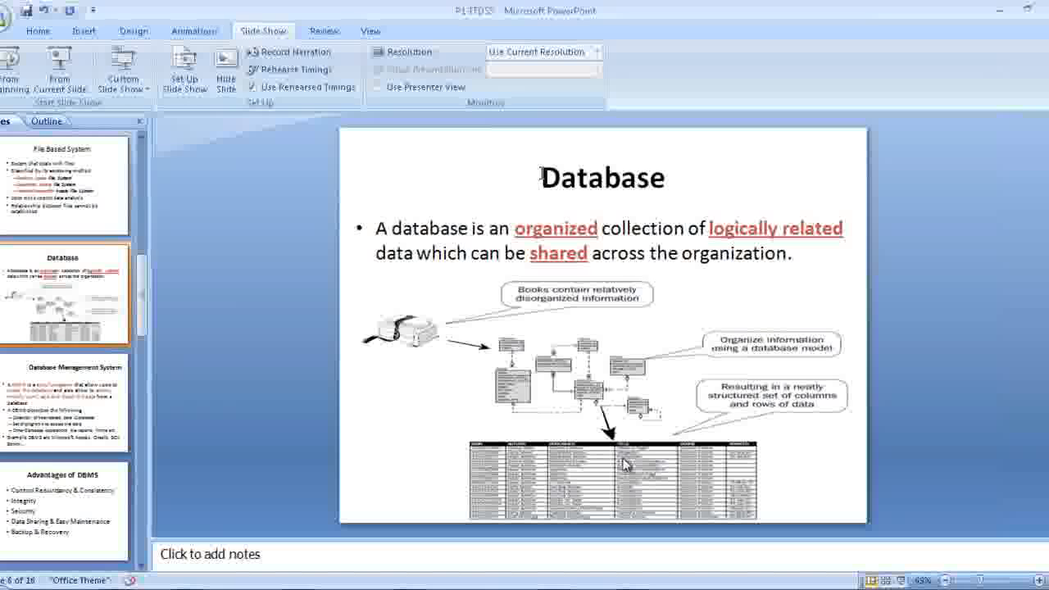
- Select the Database title placeholder and deselect it again
left_click(603, 177)
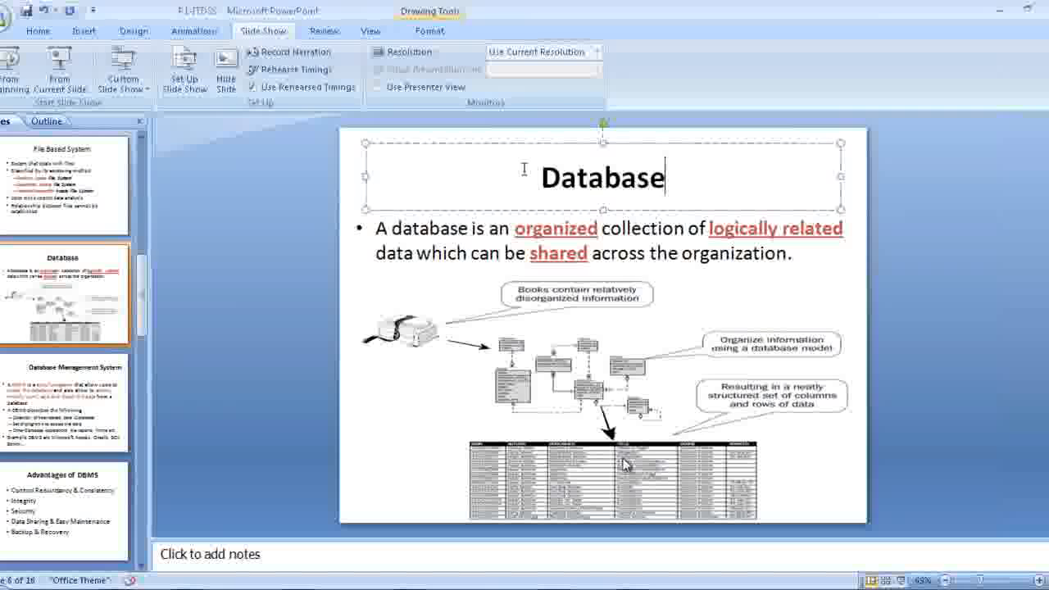
left_click(341, 205)
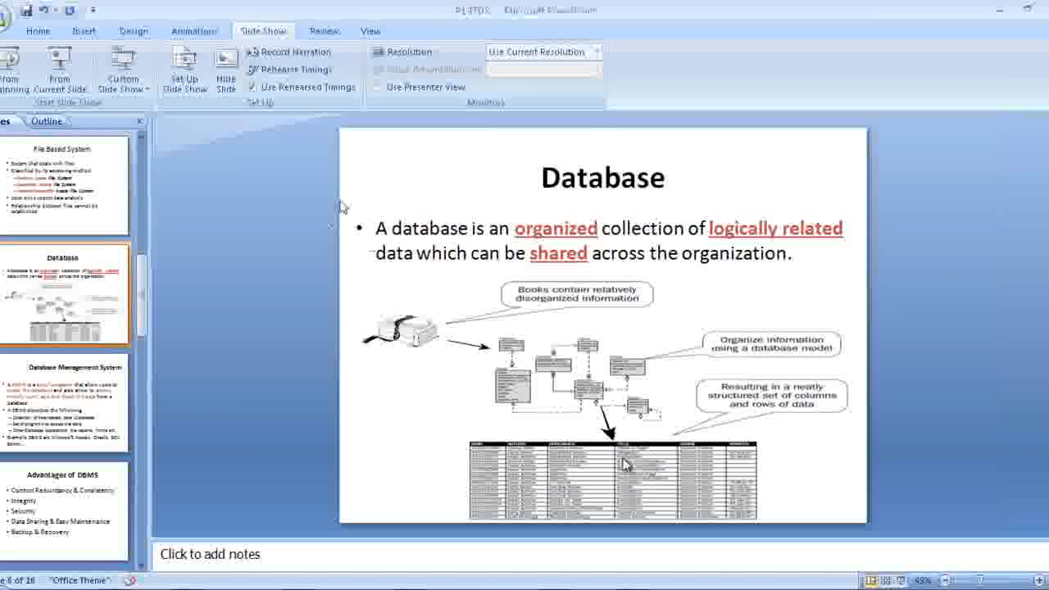
mouse_move(269, 203)
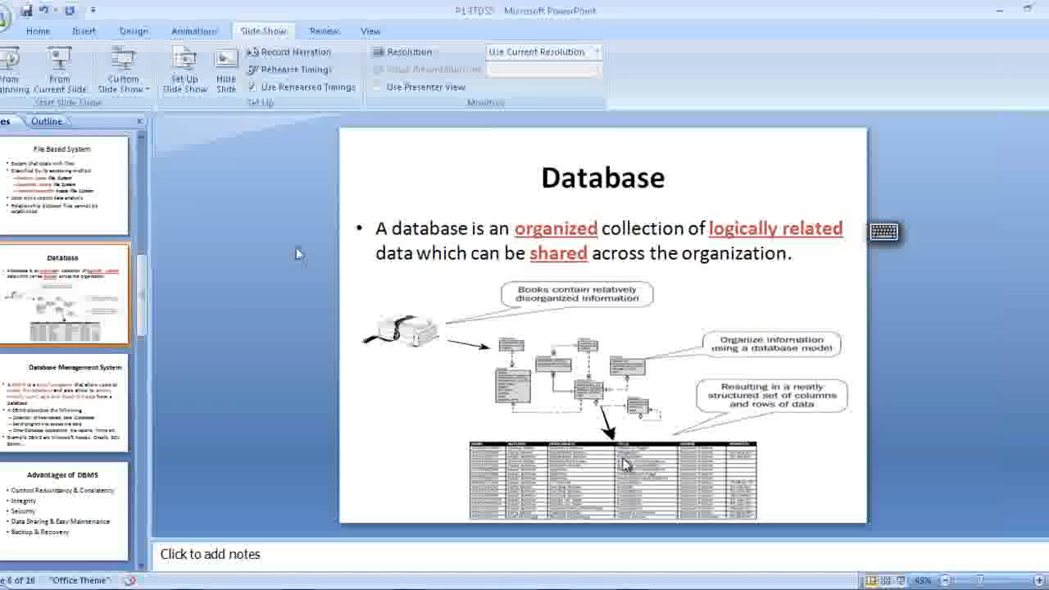
mouse_move(327, 221)
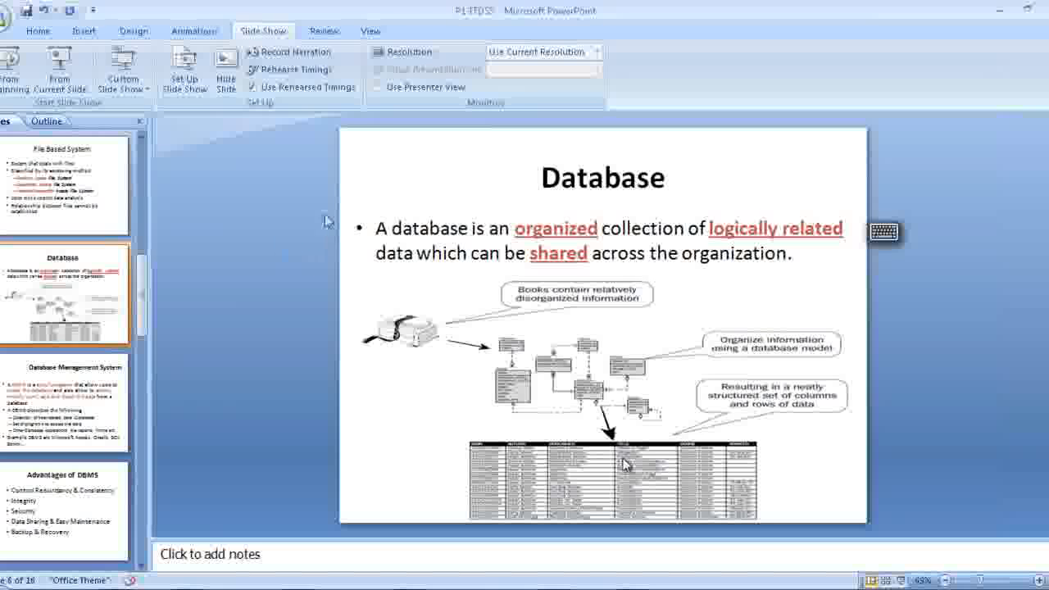
mouse_move(275, 258)
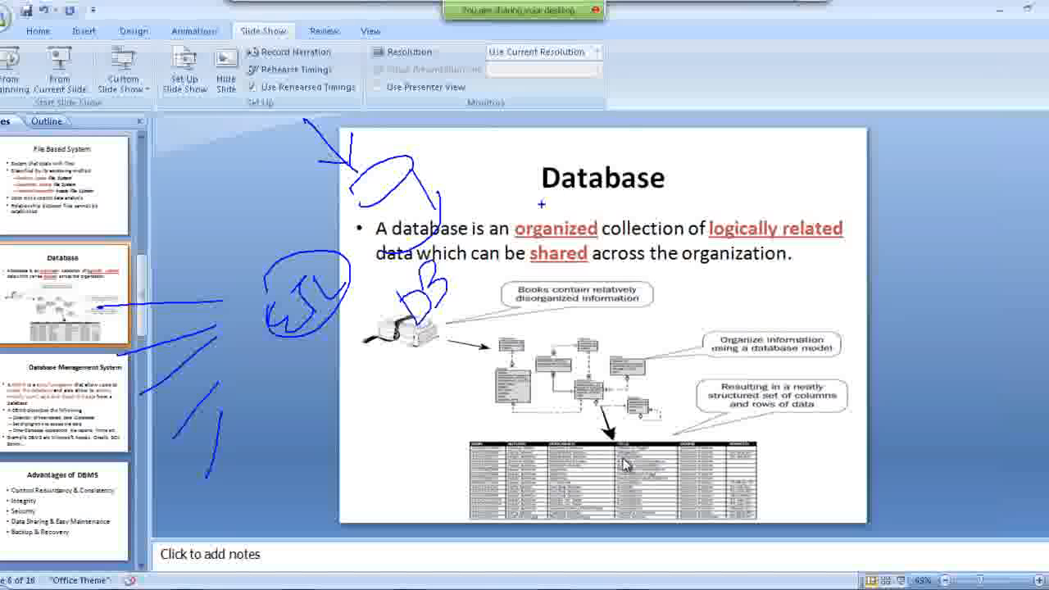
- Handwrite a word just after the Database title in pen ink
left_click_drag(524, 200, 590, 189)
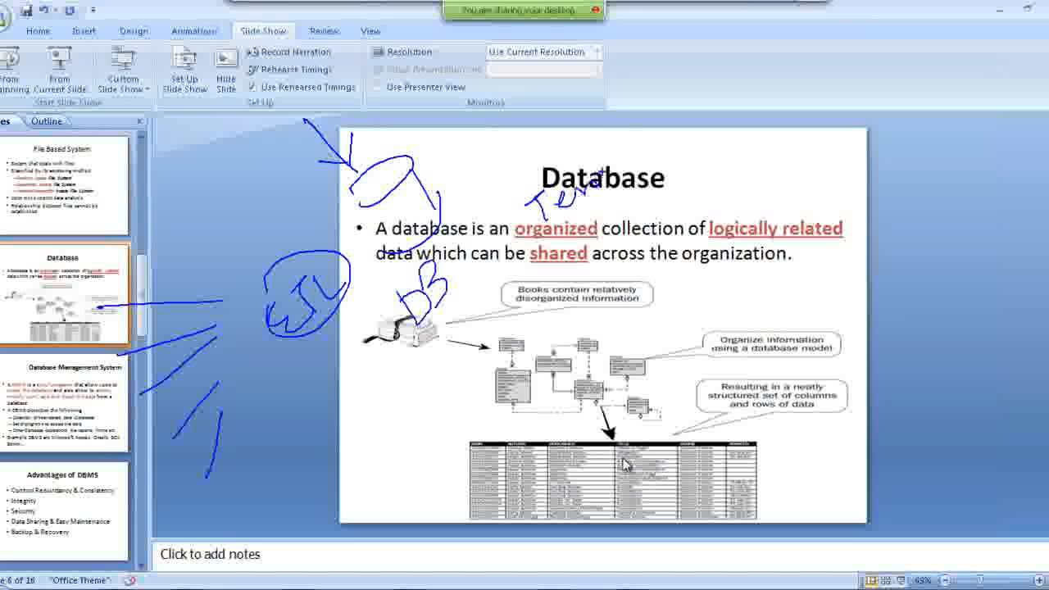